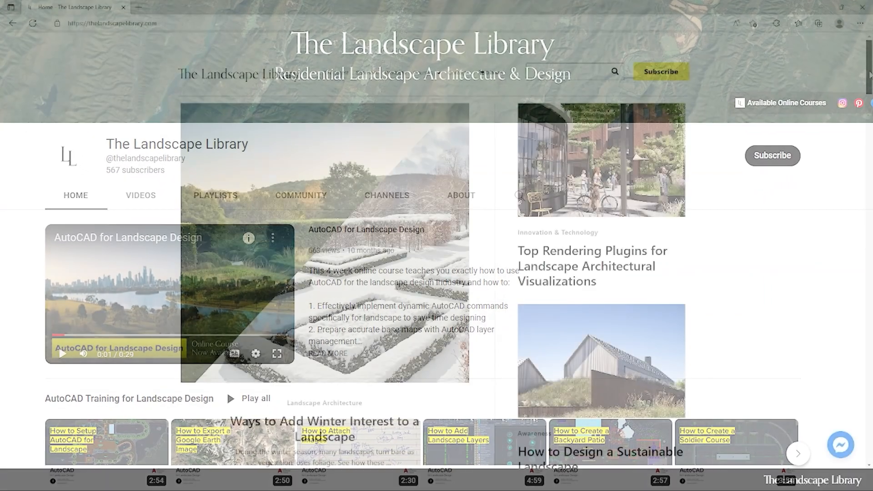
- Scroll down the Courses page to the Course Overview section
{"action": "scroll", "scroll_direction": "down", "scroll_amount": 3}
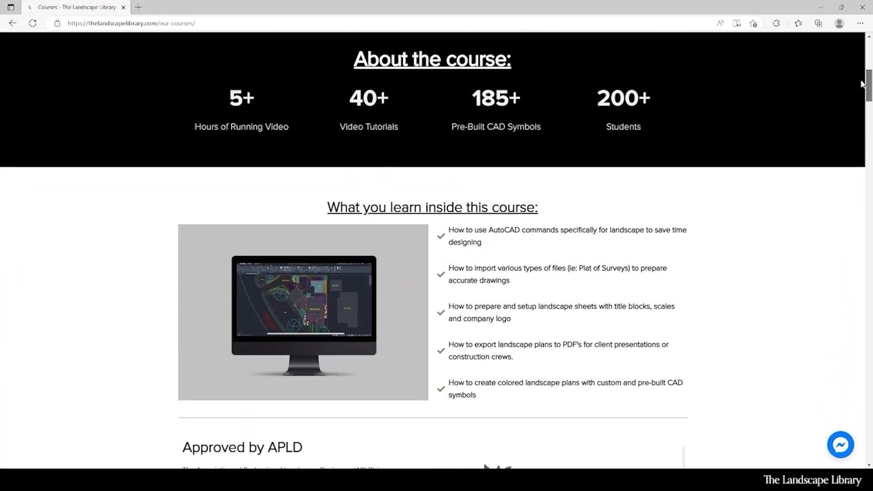
{"action": "scroll", "scroll_direction": "down", "scroll_amount": 3}
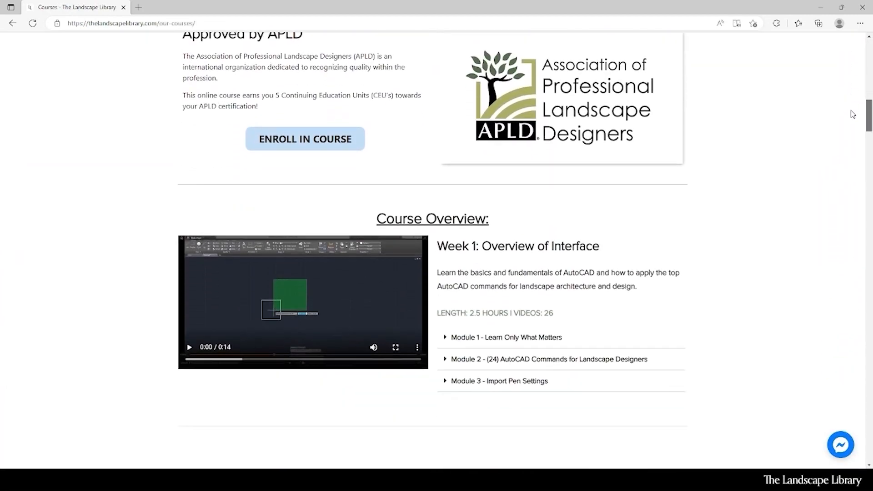
{"action": "scroll", "scroll_direction": "down", "scroll_amount": 3}
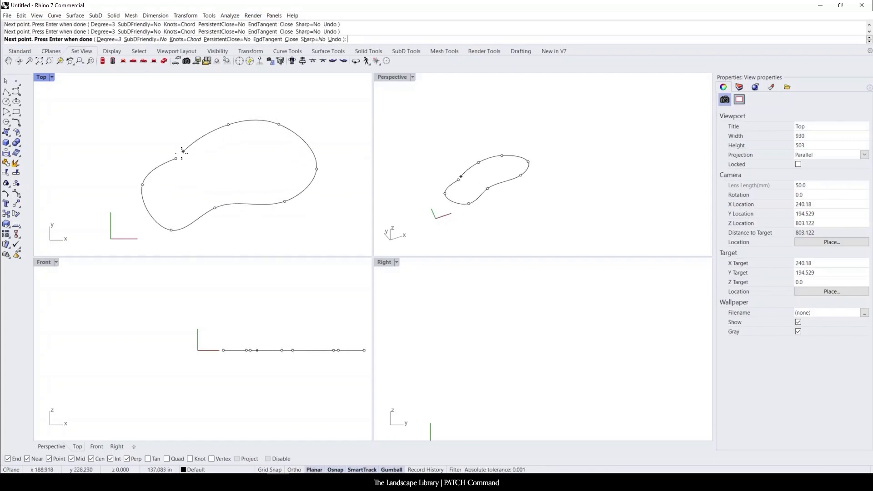
- Finish the control-point curve as a closed blob shape in the Top viewport
{"action": "key", "text": "Enter"}
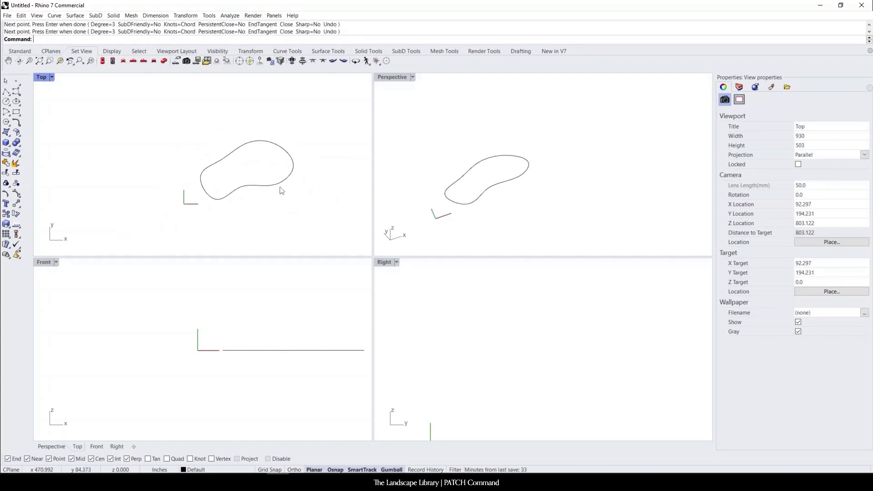
- Select the closed curve so its control points can be turned on
{"action": "left_click", "coordinate": [244, 172]}
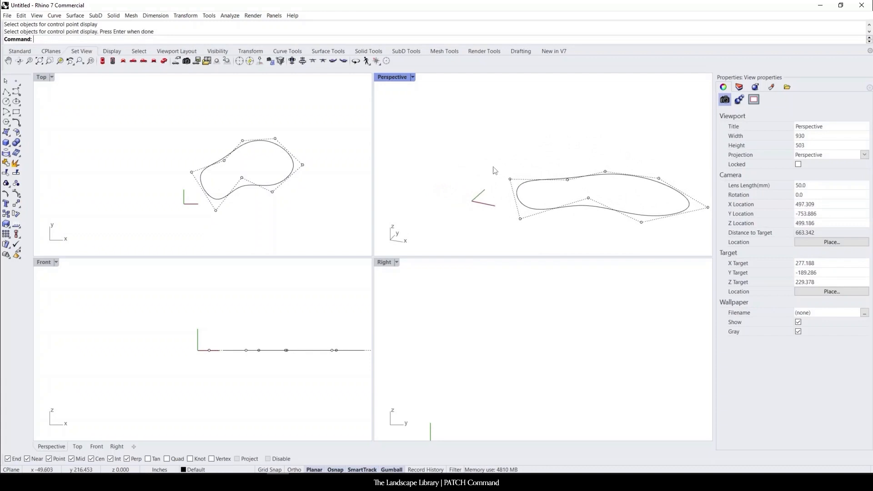
{"action": "mouse_move", "coordinate": [544, 171]}
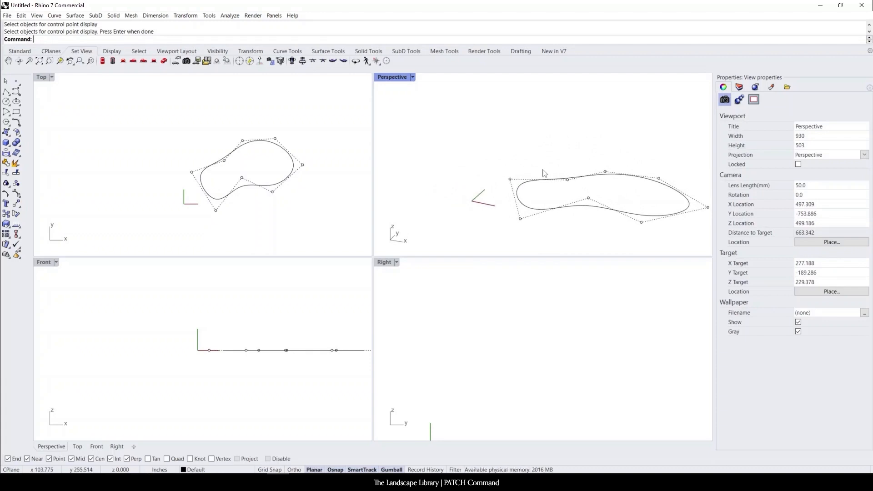
{"action": "mouse_move", "coordinate": [504, 172]}
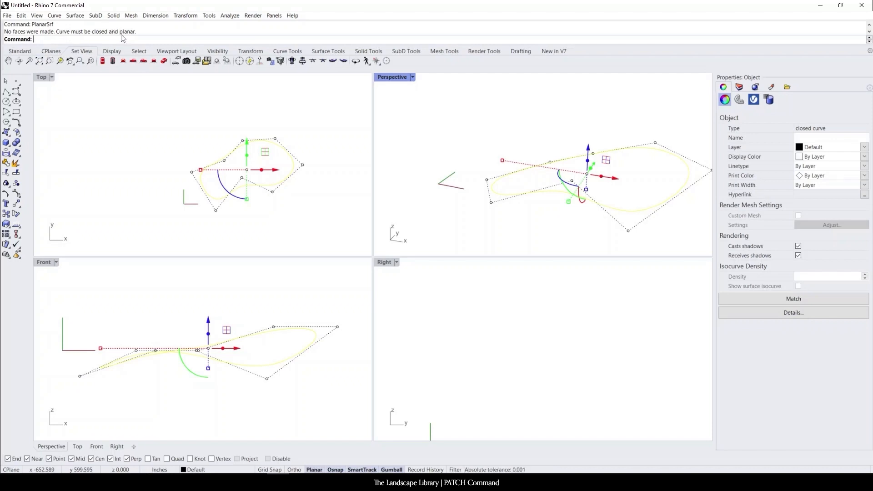
{"action": "mouse_move", "coordinate": [442, 332]}
{"action": "type", "text": "Patch"}
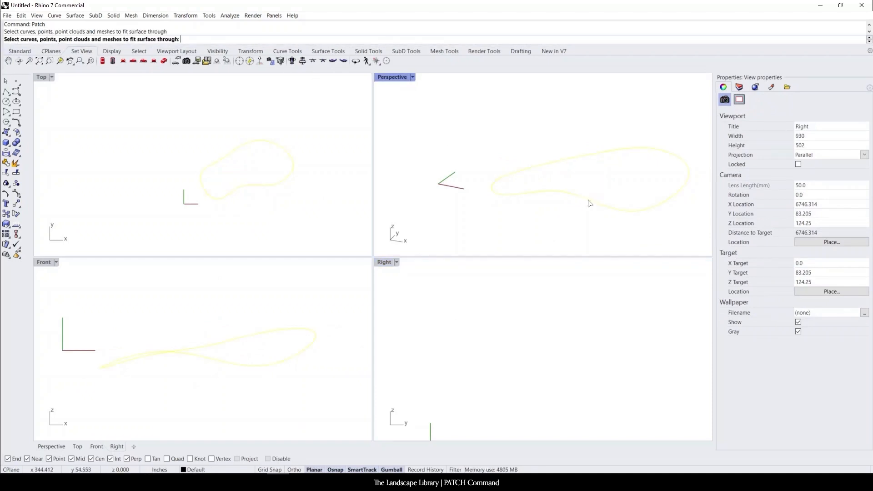
- Patch the warped curve, previewing the surface with 10 then 20 U/V spans
{"action": "key", "text": "Enter"}
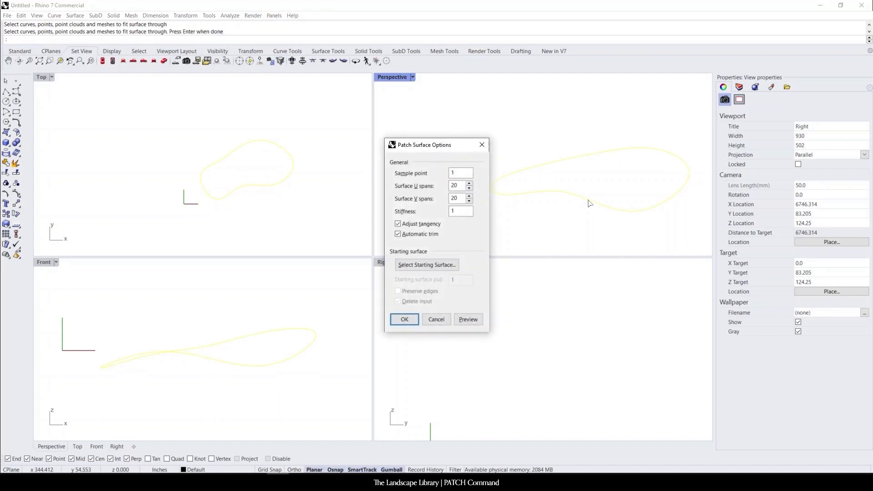
{"action": "left_click_drag", "start_coordinate": [425, 145], "coordinate": [443, 146]}
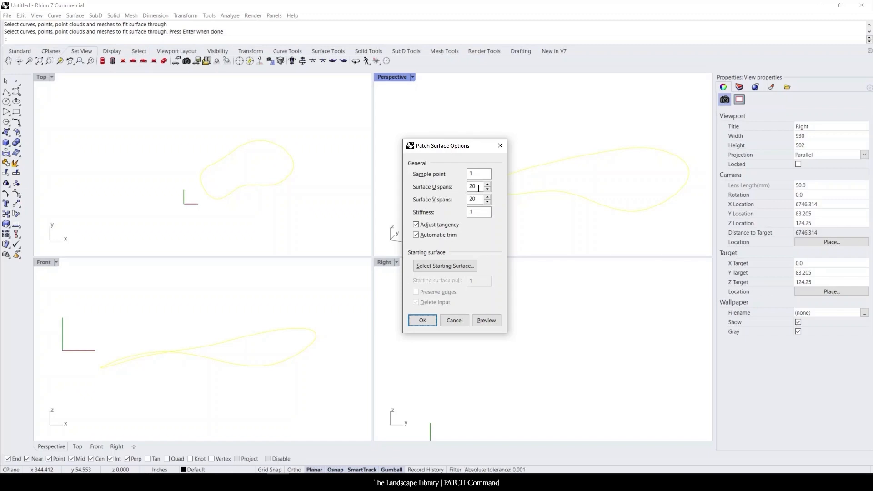
{"action": "left_click", "coordinate": [476, 187]}
{"action": "type", "text": "10"}
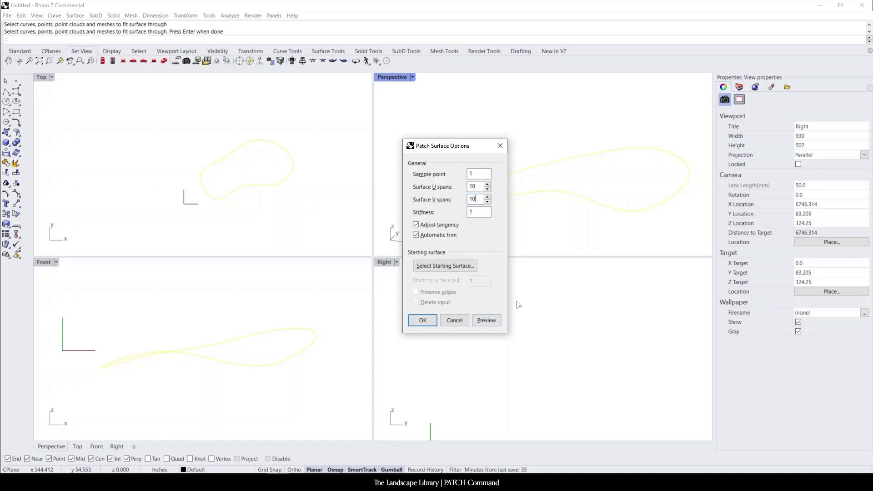
{"action": "left_click", "coordinate": [487, 320]}
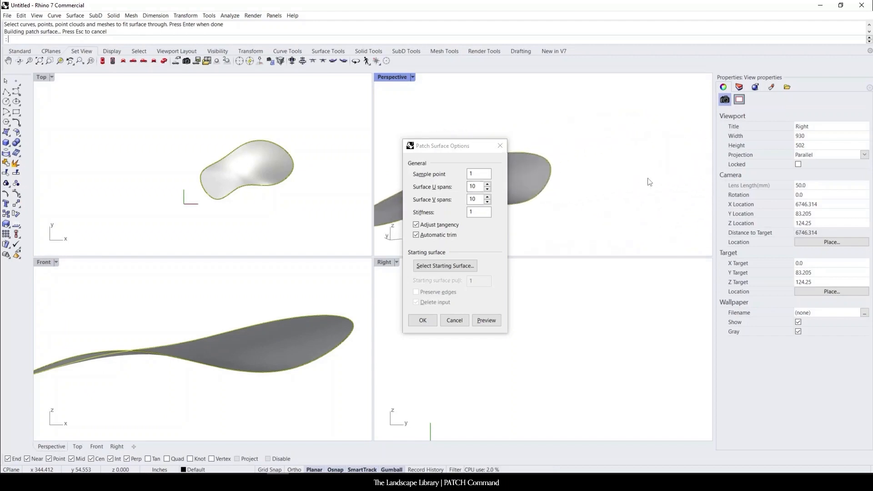
{"action": "type", "text": "2"}
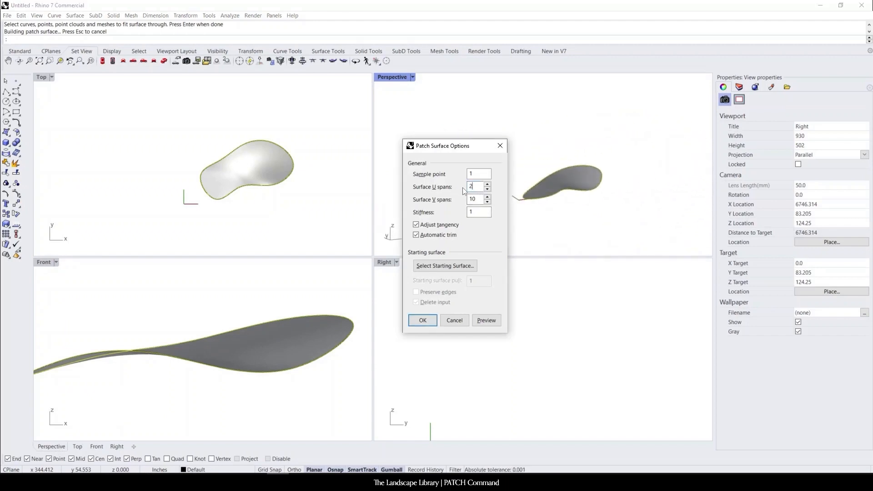
{"action": "left_click", "coordinate": [486, 321]}
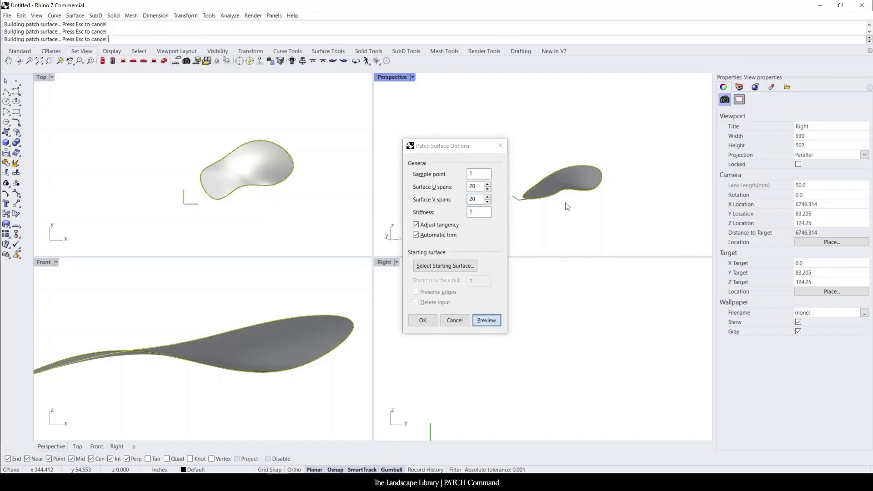
{"action": "left_click", "coordinate": [486, 321]}
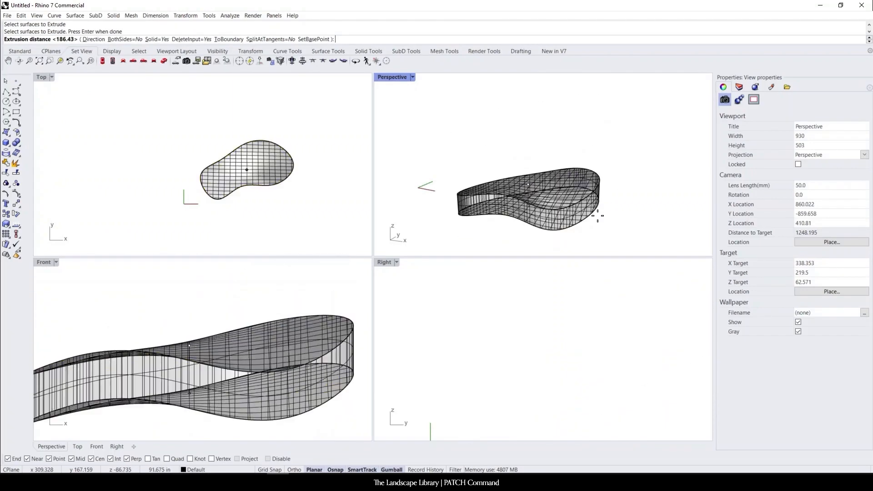
- Confirm the downward ExtrudeSrf depth to finish the solid slab
{"action": "key", "text": "Enter"}
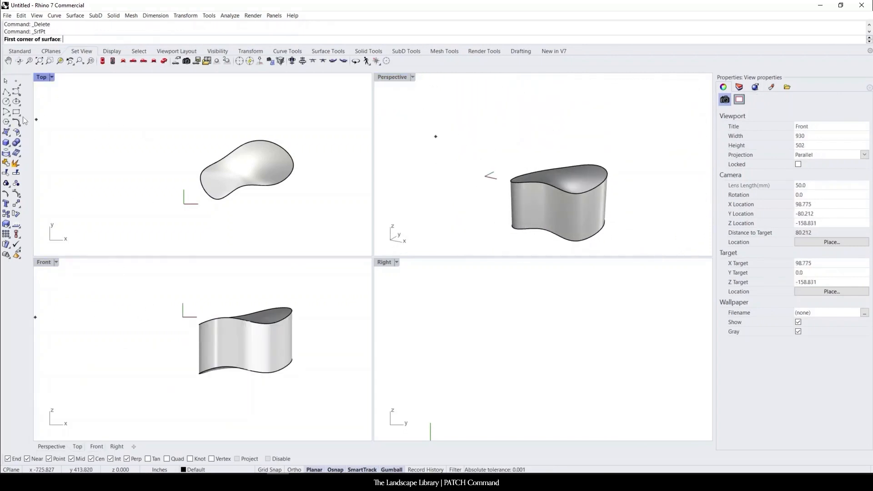
- Trim the extruded form with the corner-to-corner plane, removing the portion below it
{"action": "left_click", "coordinate": [6, 133]}
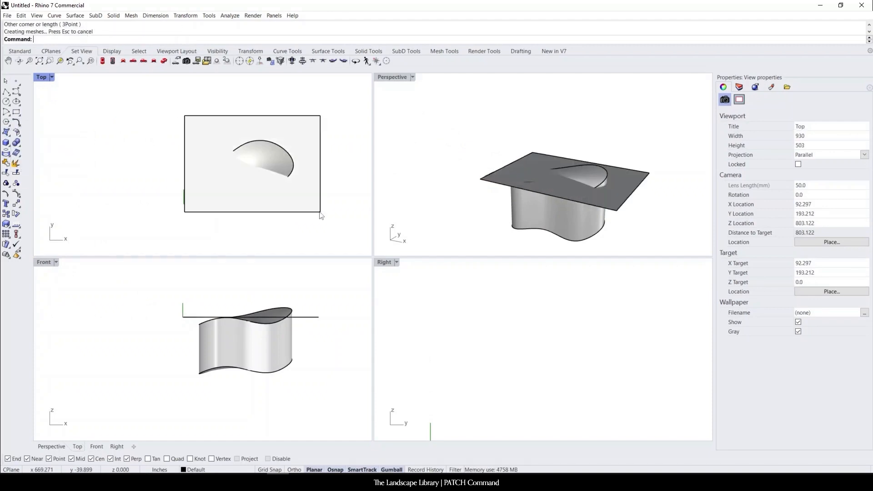
{"action": "left_click", "coordinate": [265, 169]}
{"action": "type", "text": "Trim"}
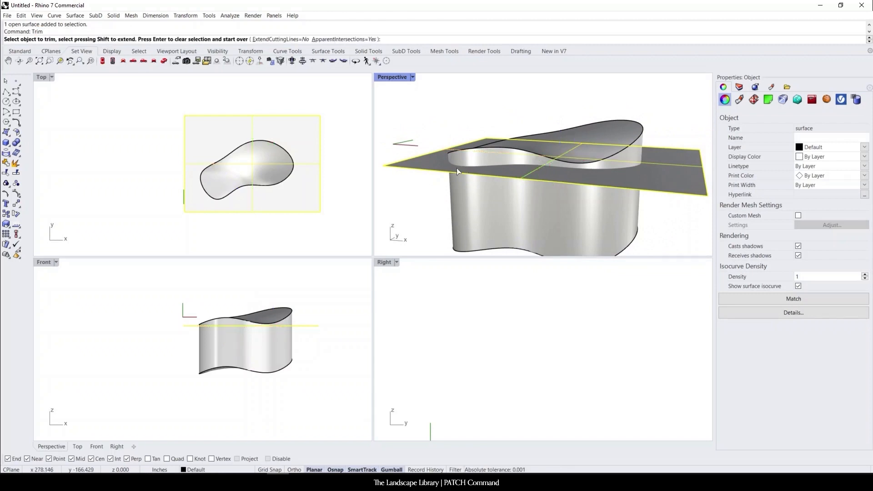
{"action": "left_click", "coordinate": [457, 171]}
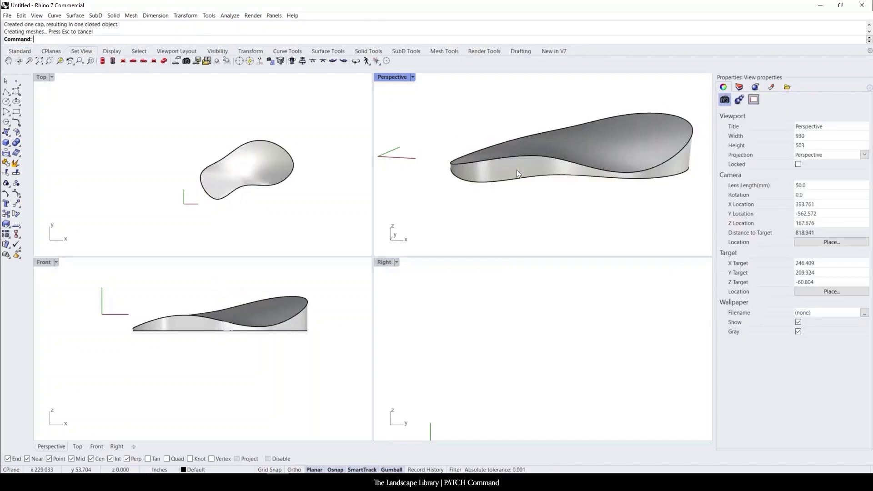
- Orbit the Perspective view to inspect the capped closed solid
{"action": "left_click_drag", "start_coordinate": [529, 162], "coordinate": [610, 153]}
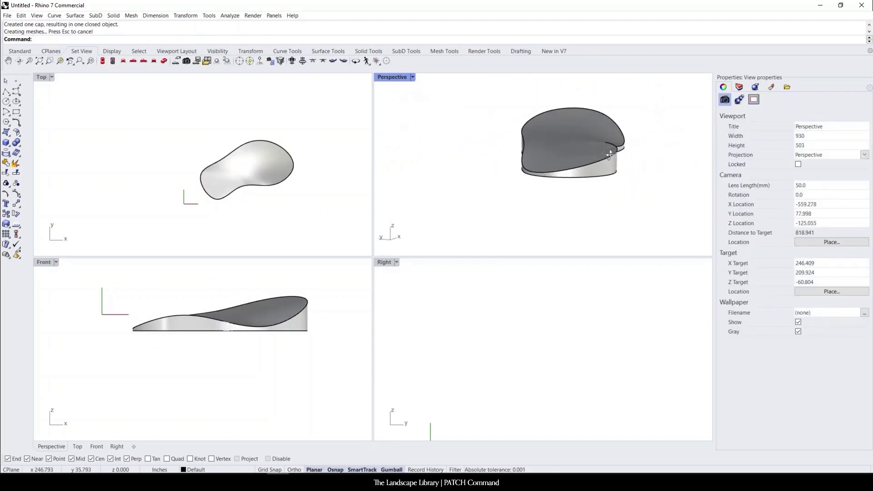